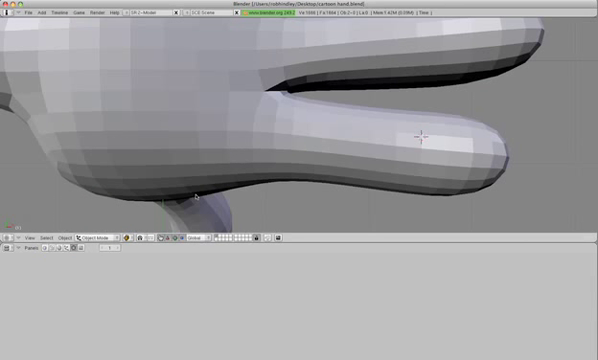
{"action": "mouse_move", "coordinate": [268, 133]}
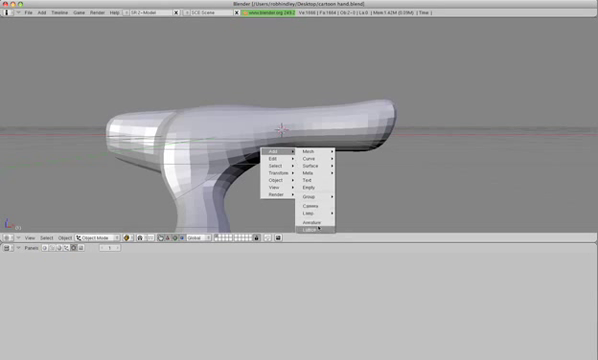
Step: Add an armature and build the three-bone chain along the finger
{"action": "left_click", "coordinate": [312, 216]}
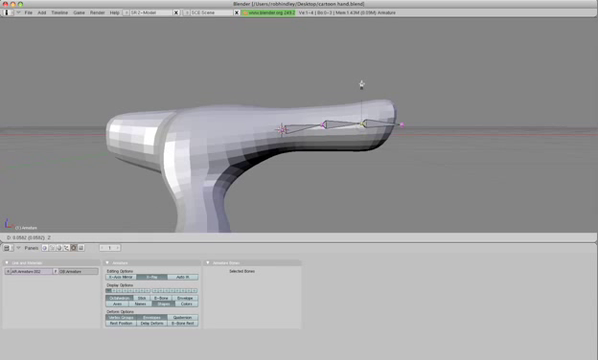
Step: Extrude a fourth bone straight up from the fingertip
{"action": "left_click", "coordinate": [369, 123]}
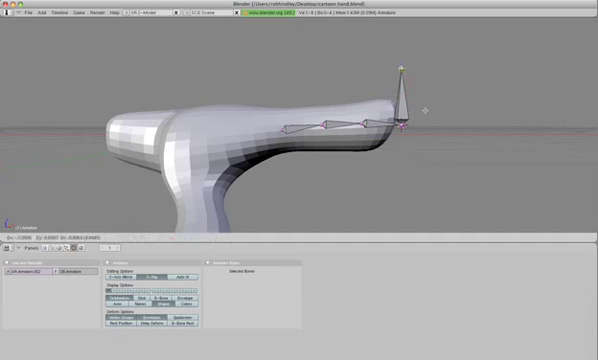
Step: Swing the tip bone forward past the fingertip to serve as the IK effector
{"action": "left_click_drag", "start_coordinate": [400, 70], "coordinate": [440, 130]}
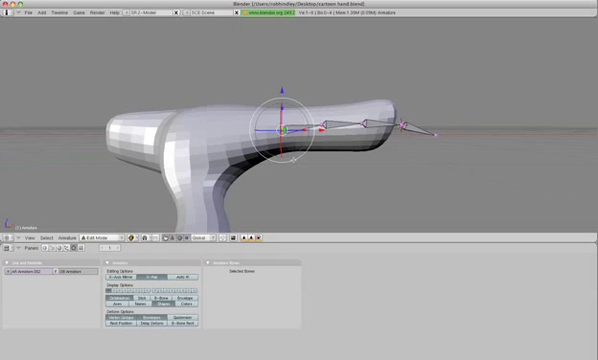
Step: Position a new control bone near the knuckle as the finger-roll control
{"action": "key", "text": "SHIFT+S"}
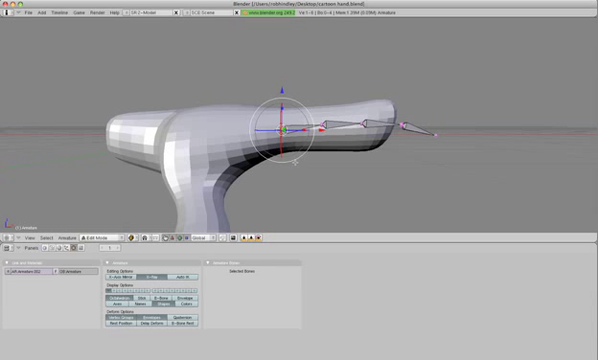
{"action": "mouse_move", "coordinate": [308, 168]}
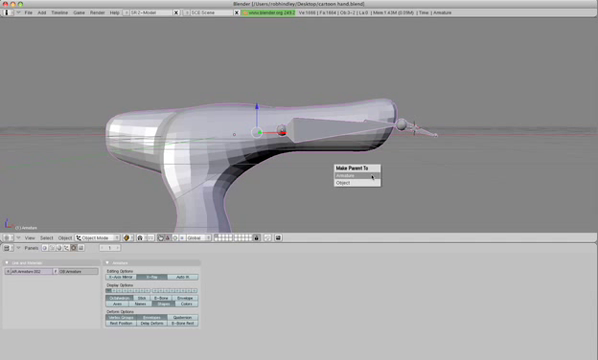
Step: Parent the hand mesh to the armature, creating vertex groups from bone heat
{"action": "left_click", "coordinate": [341, 173]}
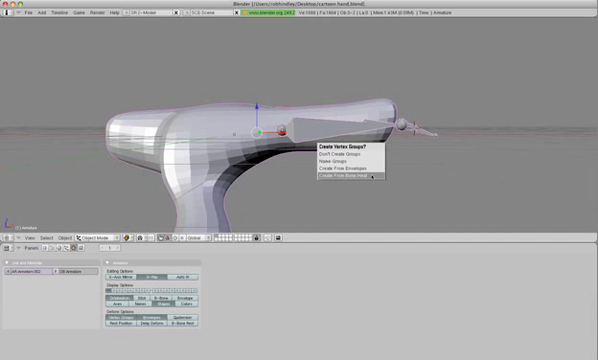